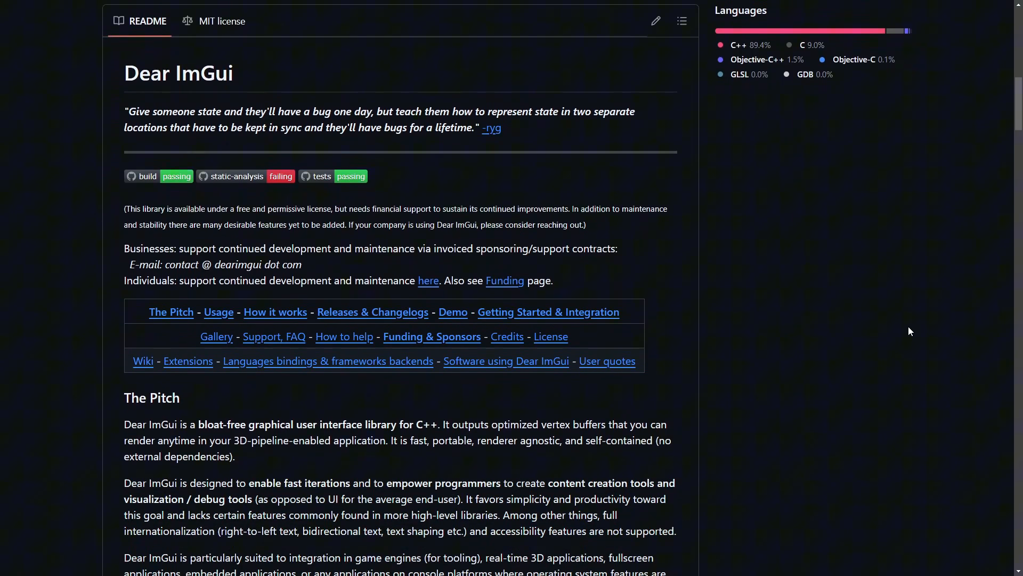
# Scroll through the content and enter 'ultithreading' while browsing
pyautogui.scroll(-3)
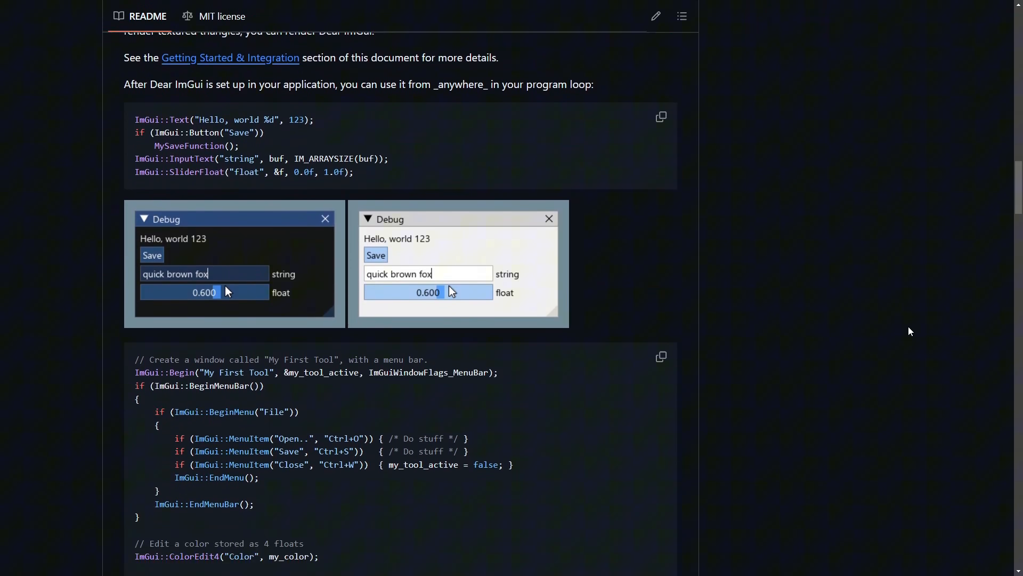
pyautogui.scroll(-3)
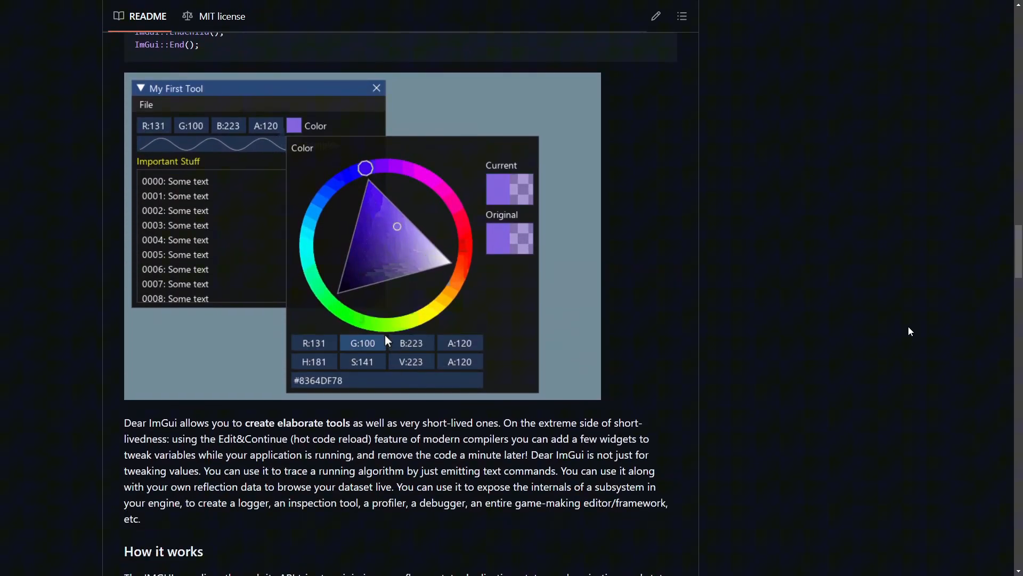
pyautogui.scroll(-3)
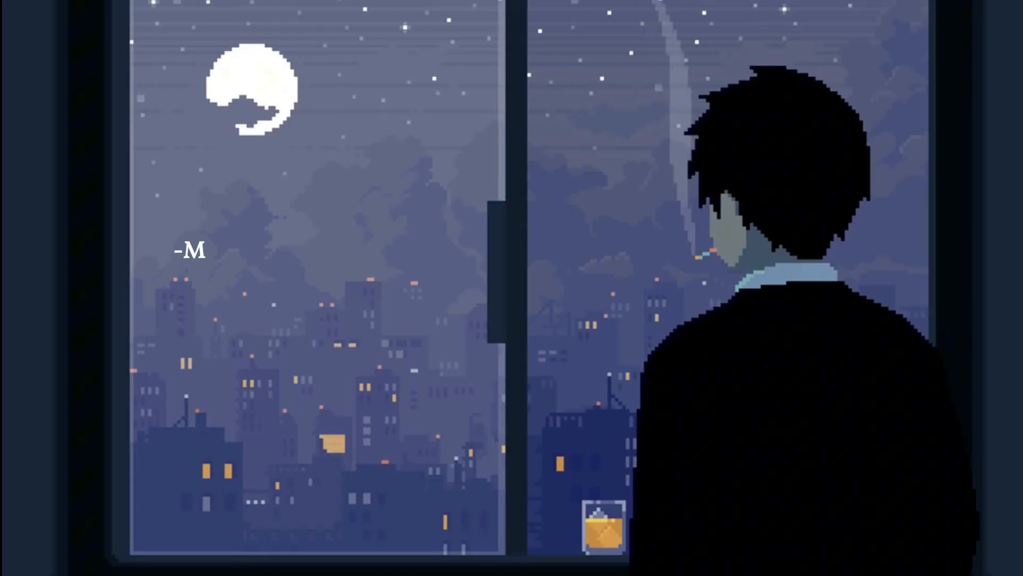
pyautogui.write('ultithreading')
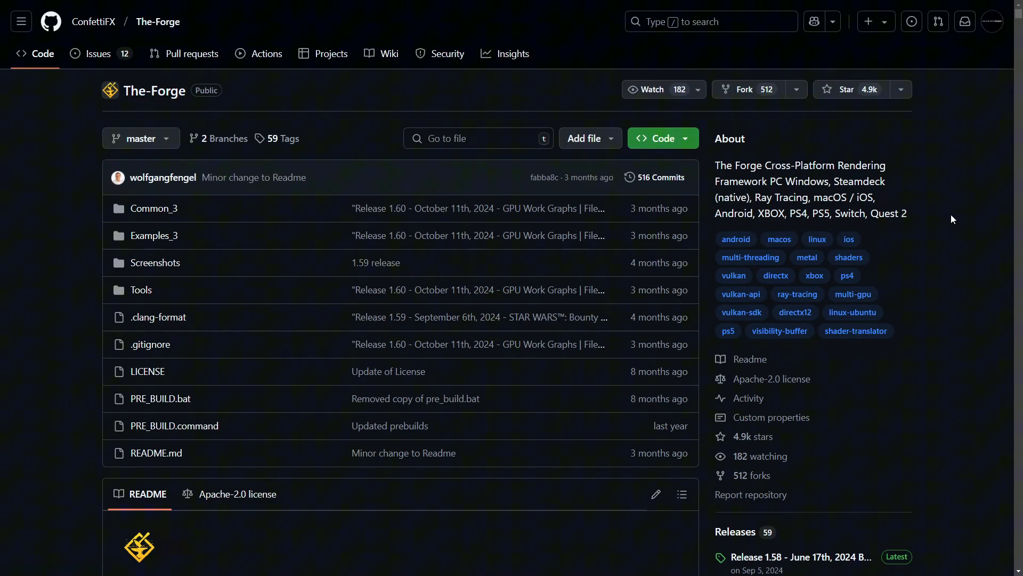
pyautogui.scroll(-3)
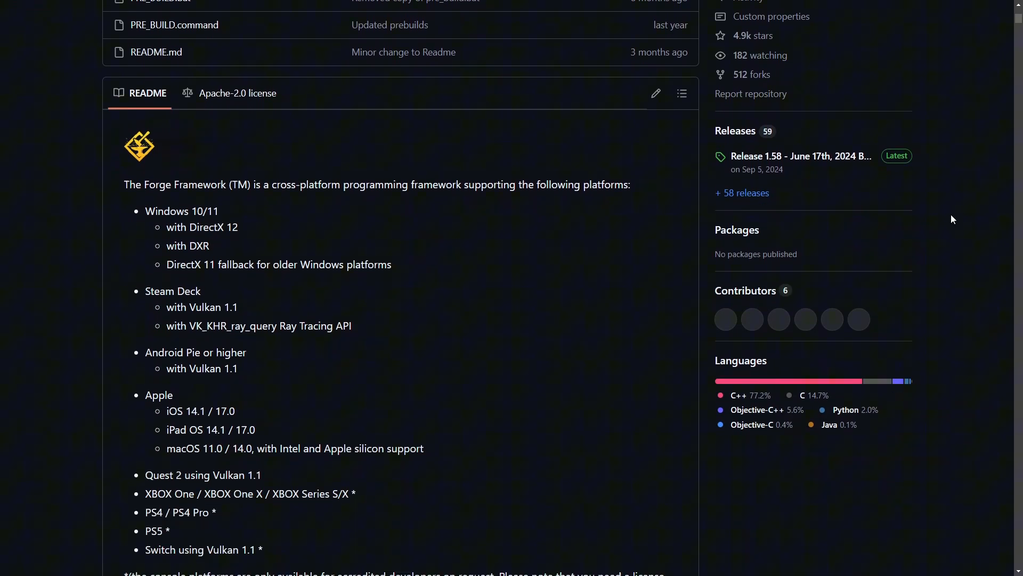
pyautogui.scroll(-3)
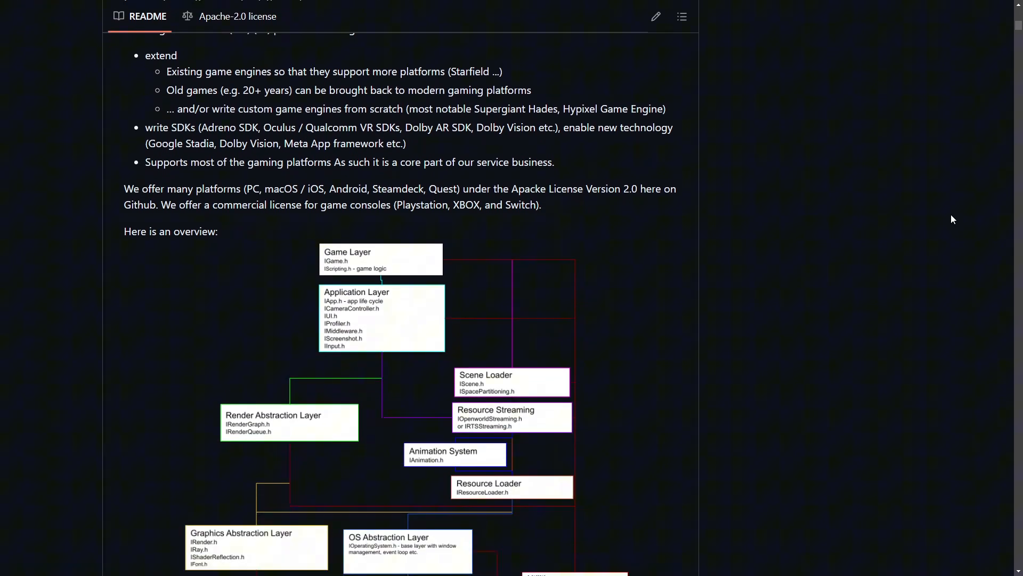
pyautogui.scroll(-3)
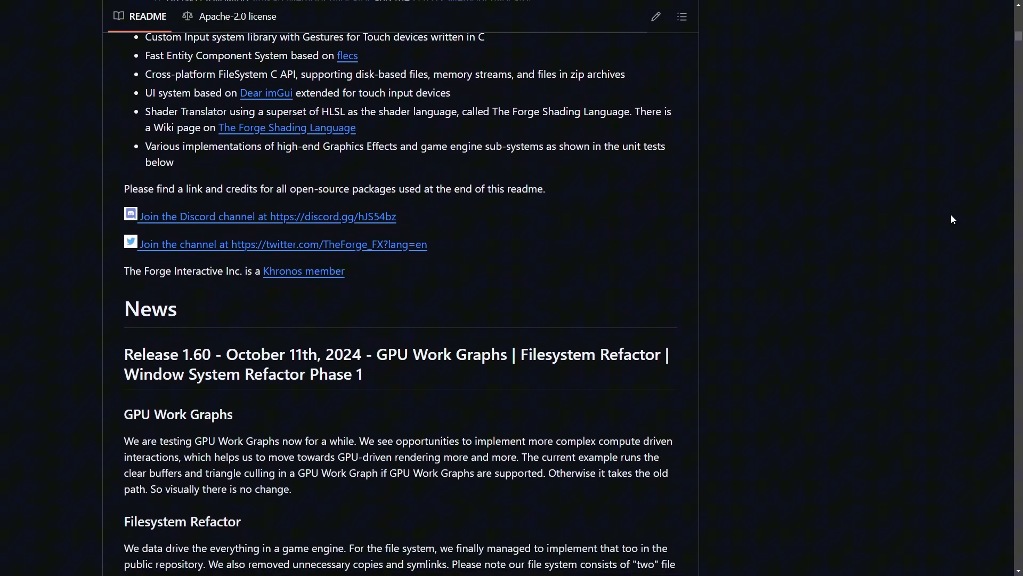
pyautogui.scroll(-3)
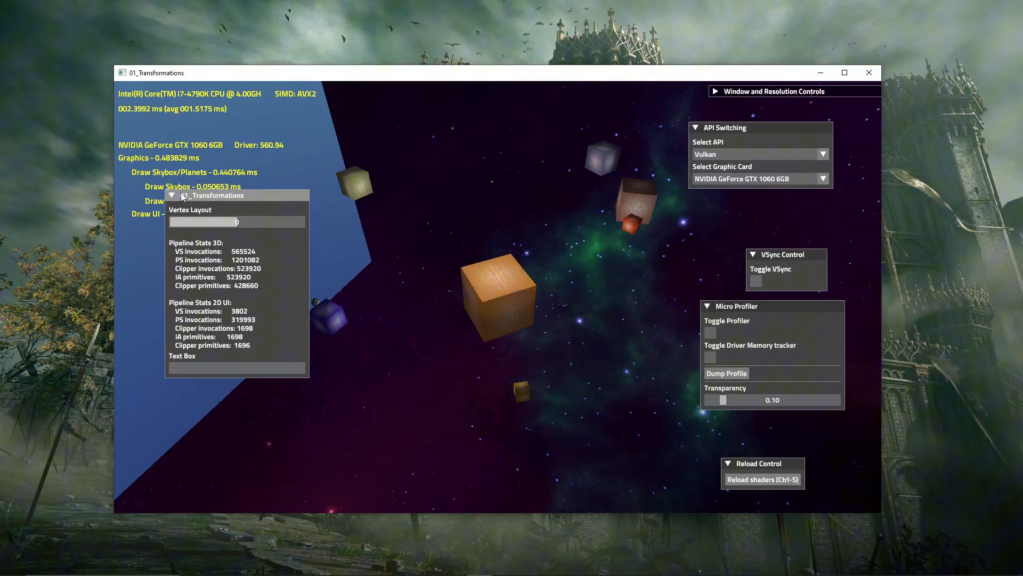
# Move the sample's stats overlay, then break into the debugger on the failed assertion
pyautogui.moveTo(218, 195); pyautogui.dragTo(520, 493)
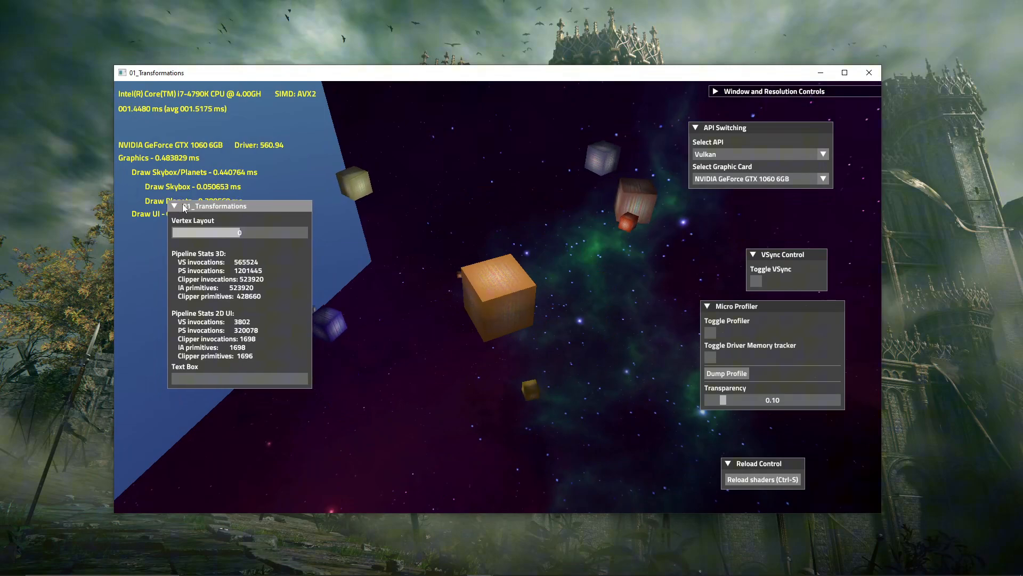
pyautogui.moveTo(215, 206); pyautogui.dragTo(465, 489)
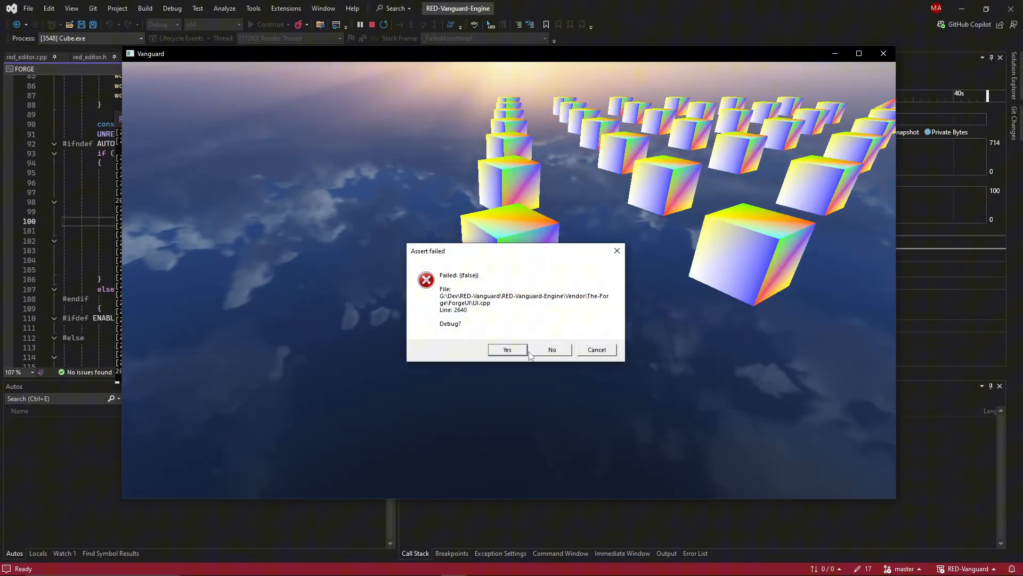
pyautogui.click(506, 349)
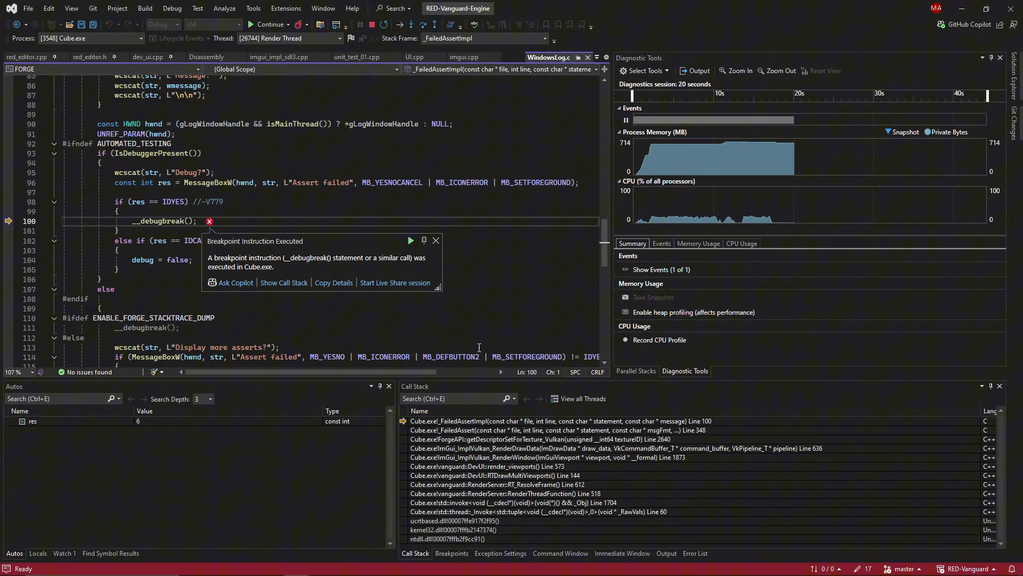
pyautogui.click(270, 24)
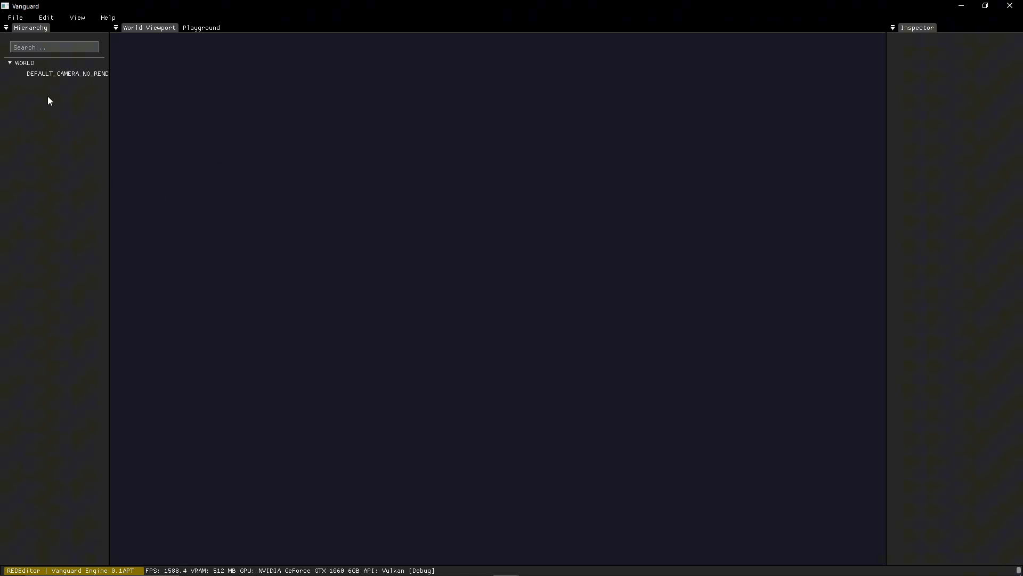
# Switch the editor to the Playground view
pyautogui.click(201, 28)
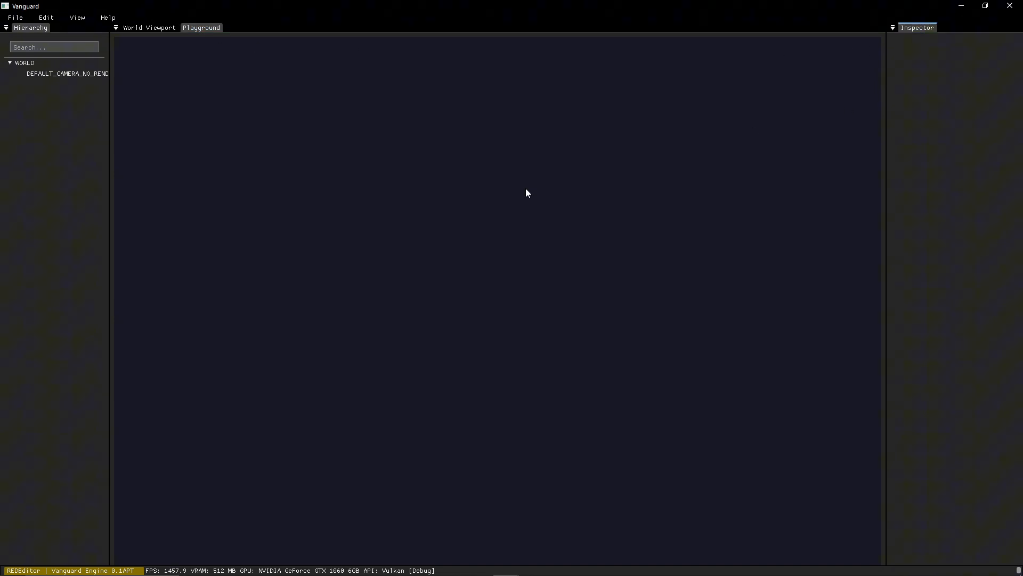
pyautogui.moveTo(30, 109)
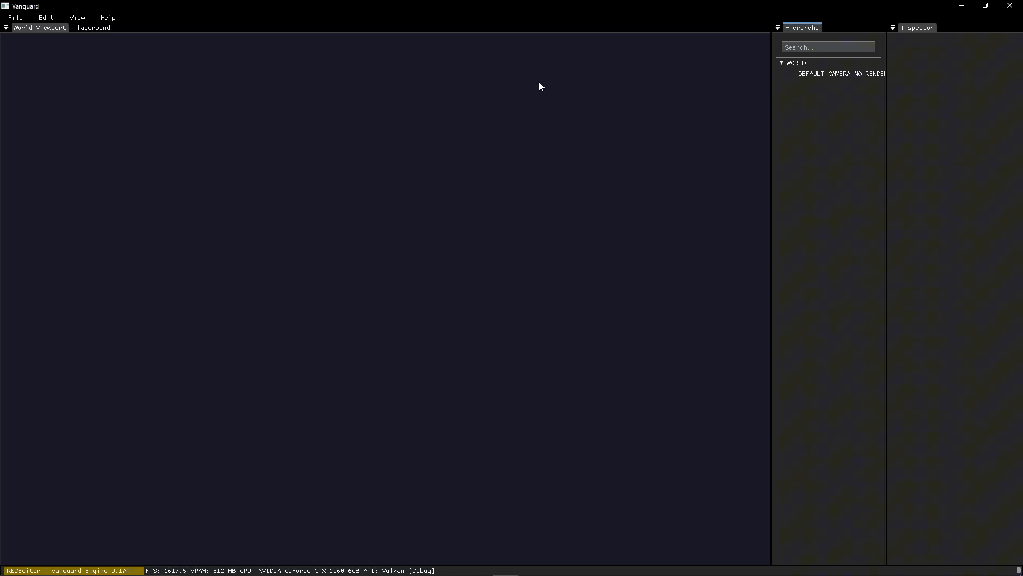
pyautogui.moveTo(829, 84)
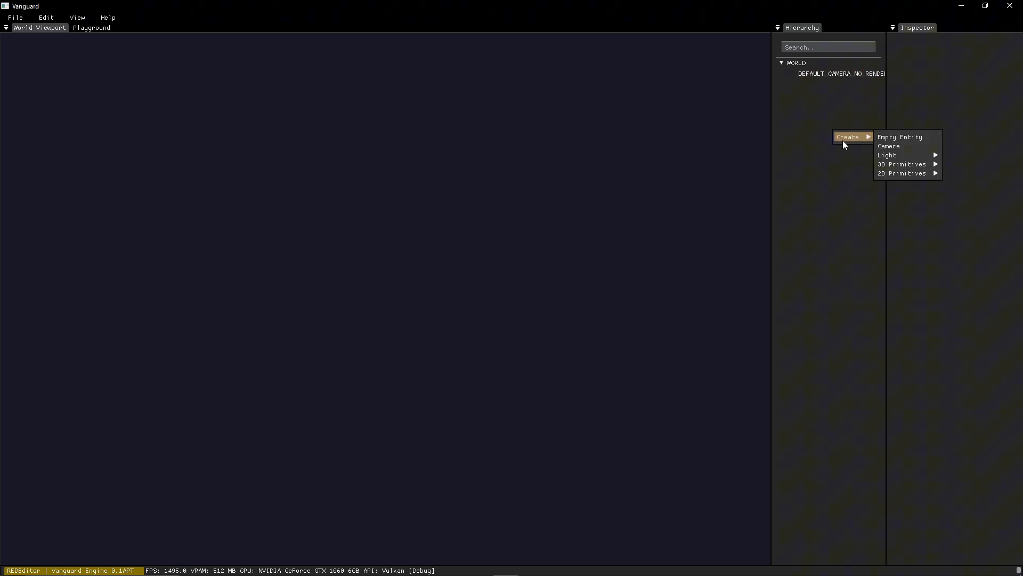
pyautogui.moveTo(902, 164)
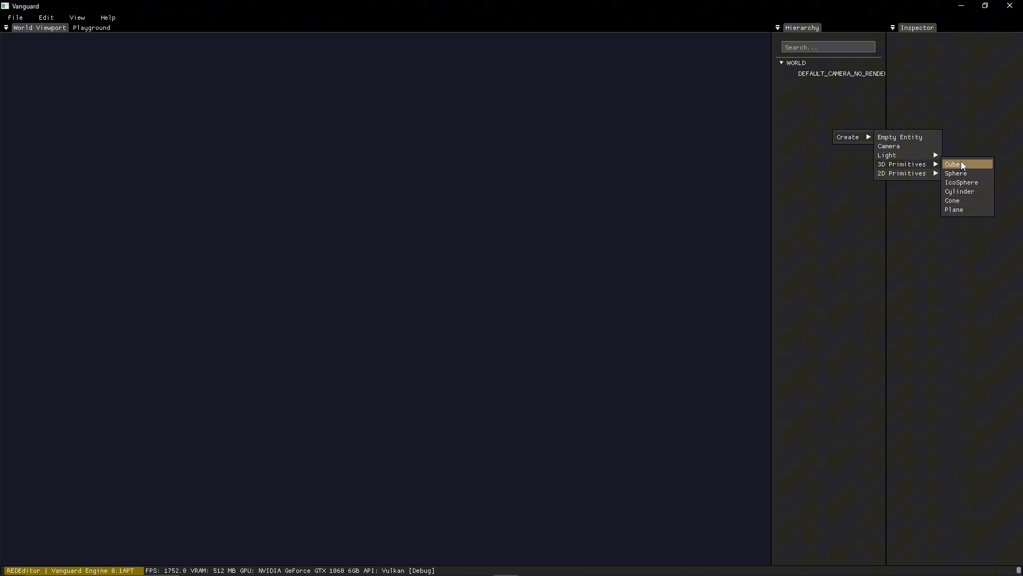
# Create a Cube primitive in the world, then go to the camera's Z position setting
pyautogui.click(954, 163)
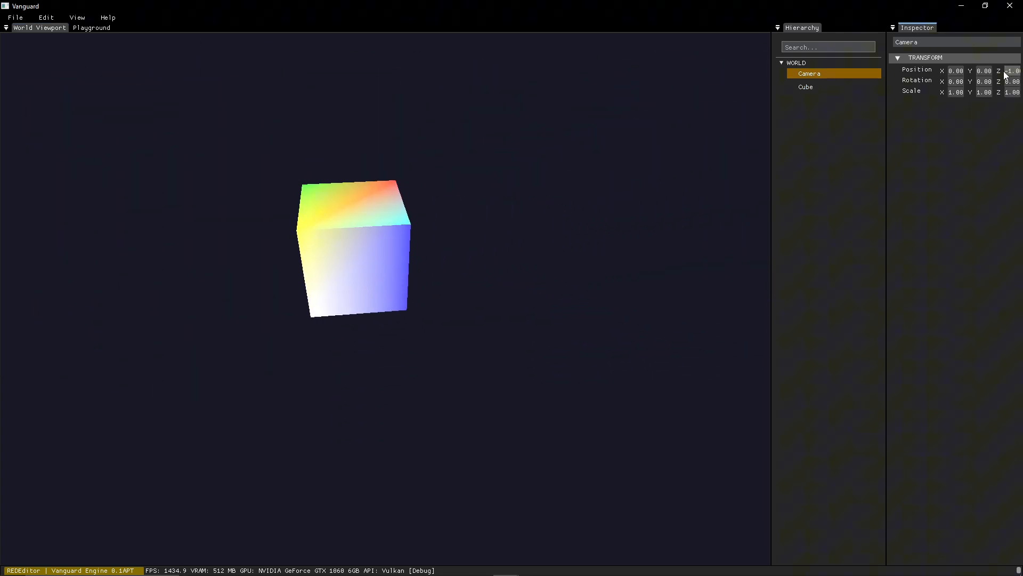
pyautogui.click(92, 28)
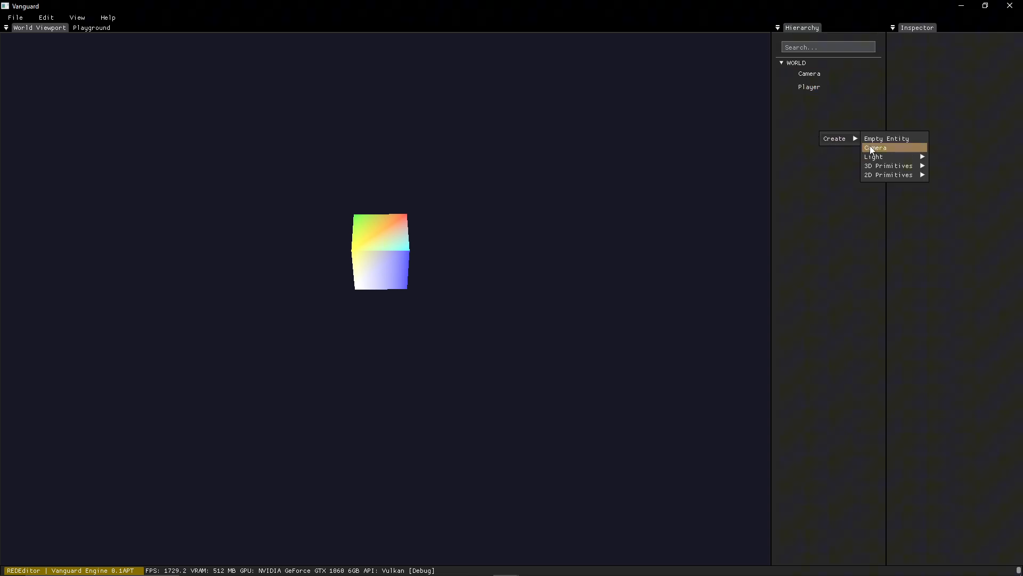
pyautogui.moveTo(889, 165)
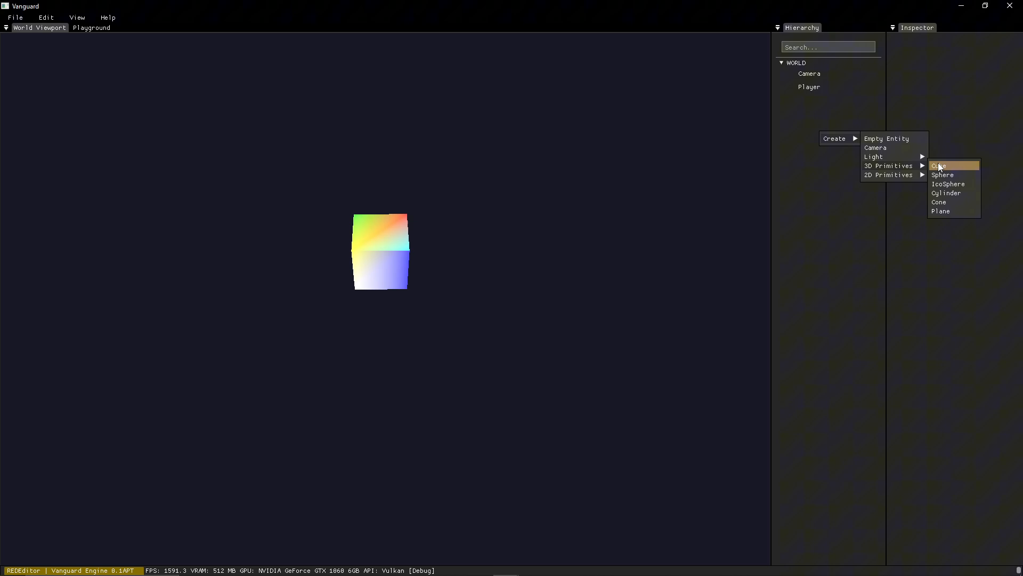
# Add a new cube, expand Player to show its child, and enter 2.30 in Player's transform
pyautogui.click(938, 165)
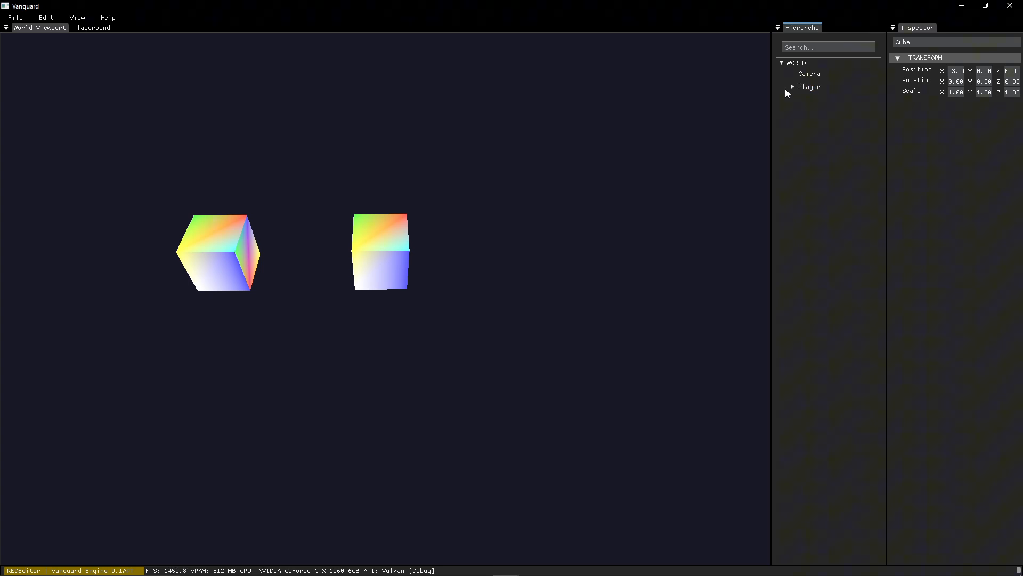
pyautogui.click(793, 87)
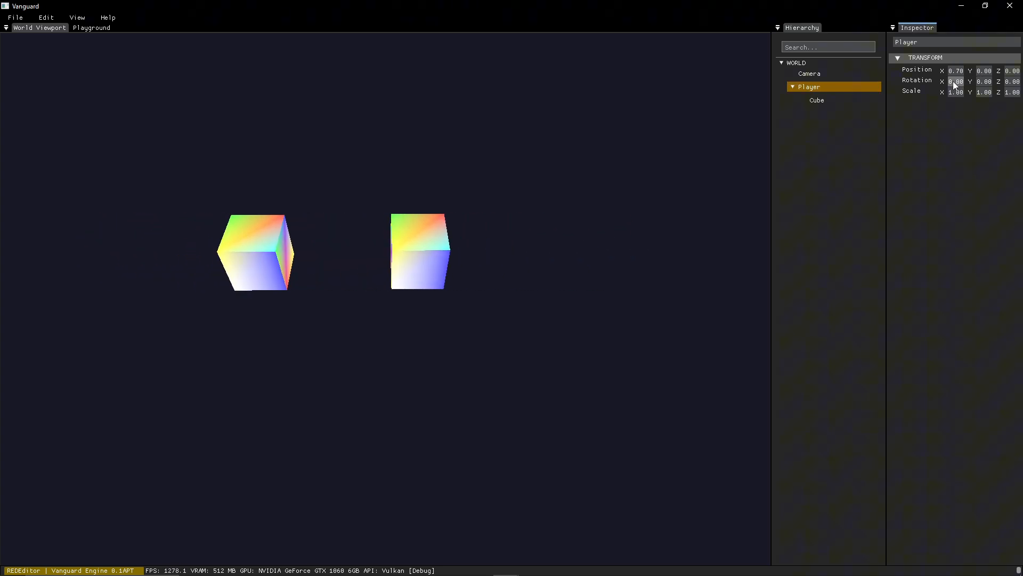
pyautogui.write('2.30')
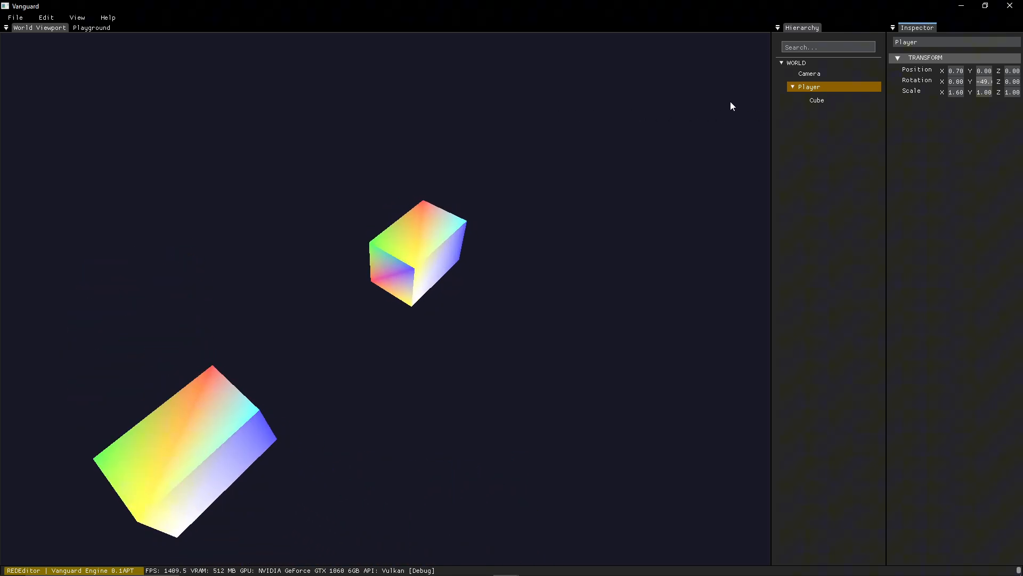
pyautogui.click(816, 100)
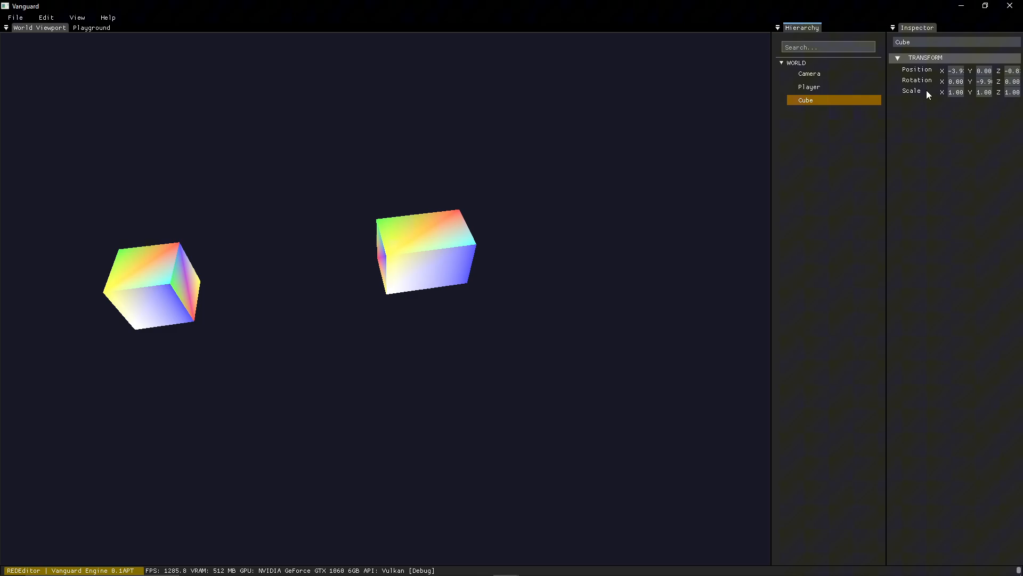
# Select Player and then Cube to compare their transforms, then bring up environment settings
pyautogui.click(809, 86)
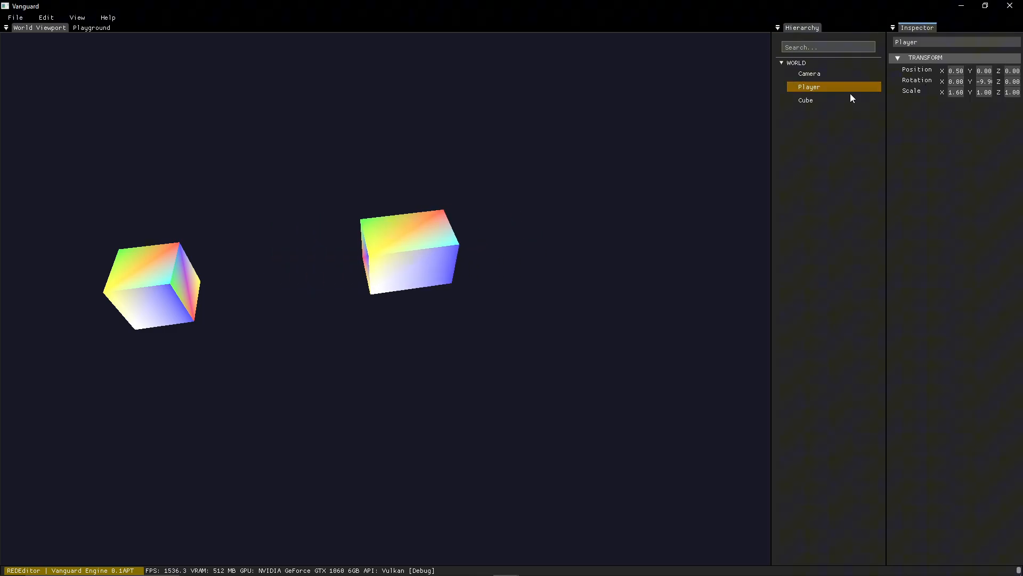
pyautogui.click(805, 99)
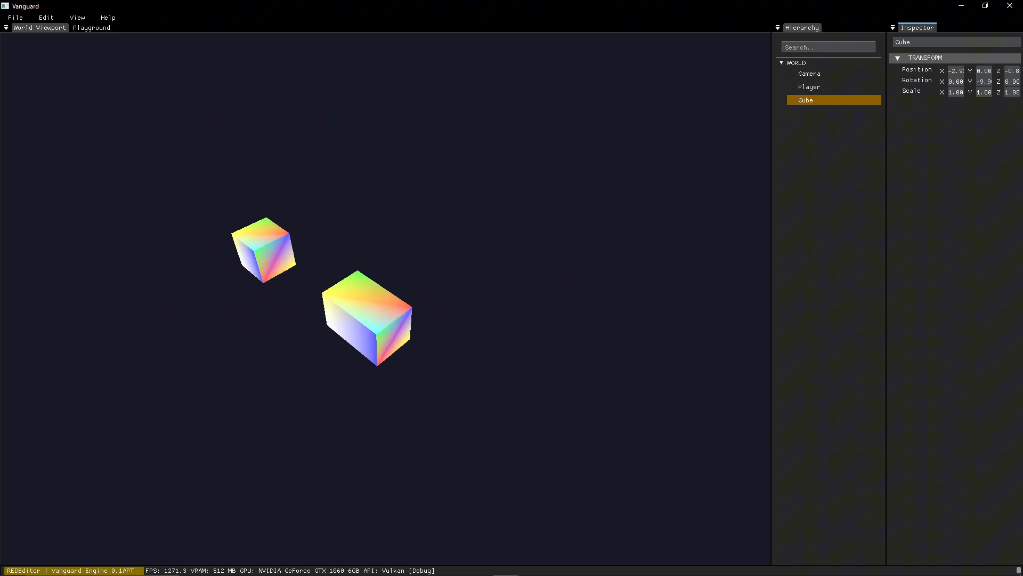
pyautogui.click(92, 27)
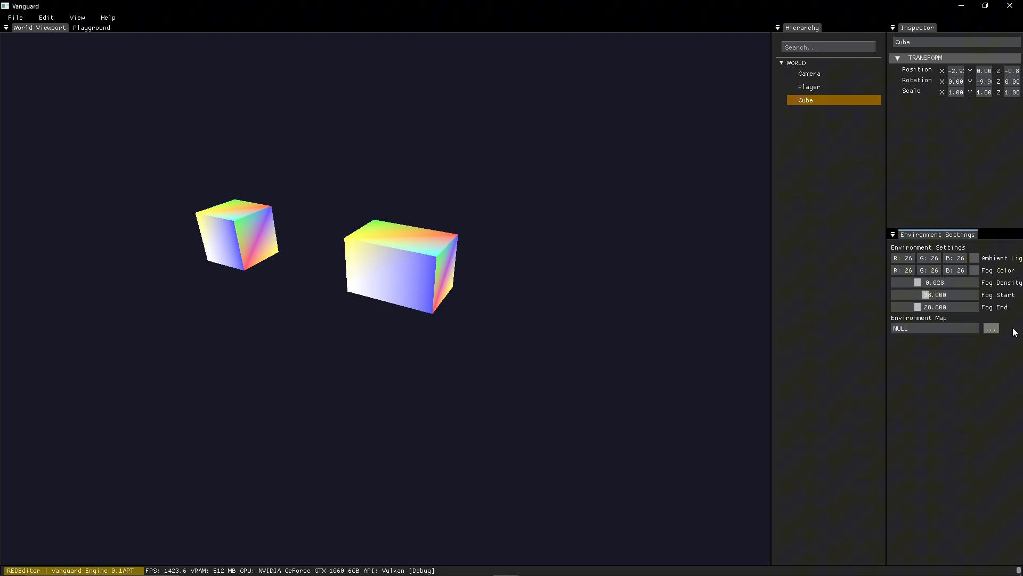
# Try the cold night and cold sunset skyboxes, then preview through the Camera entity
pyautogui.click(991, 328)
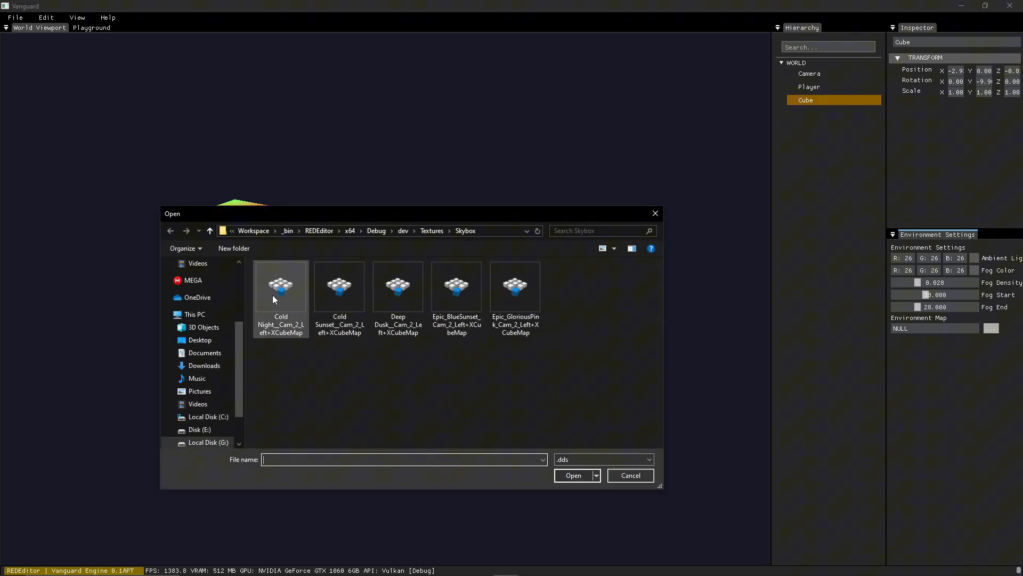
pyautogui.doubleClick(281, 286)
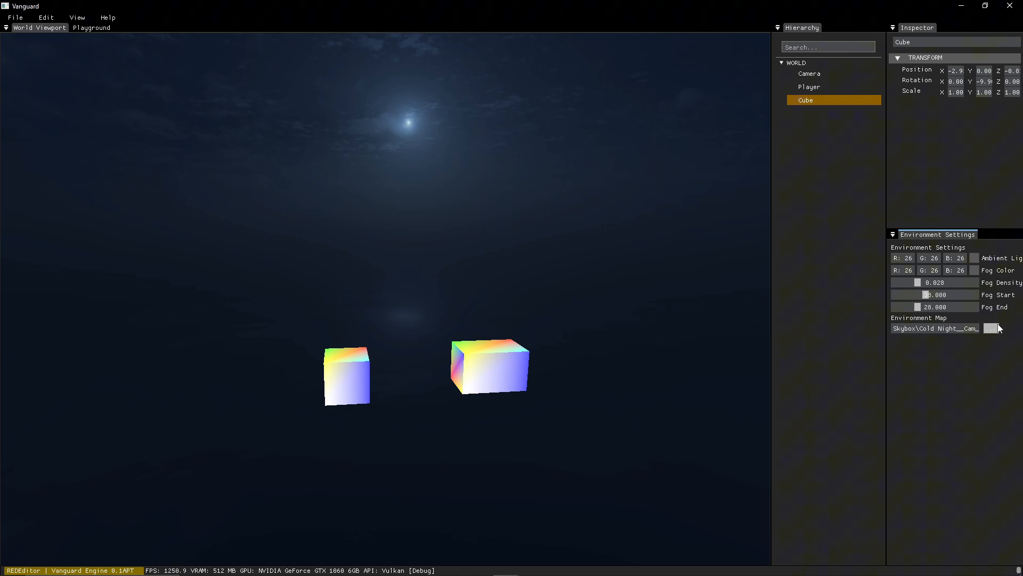
pyautogui.click(990, 327)
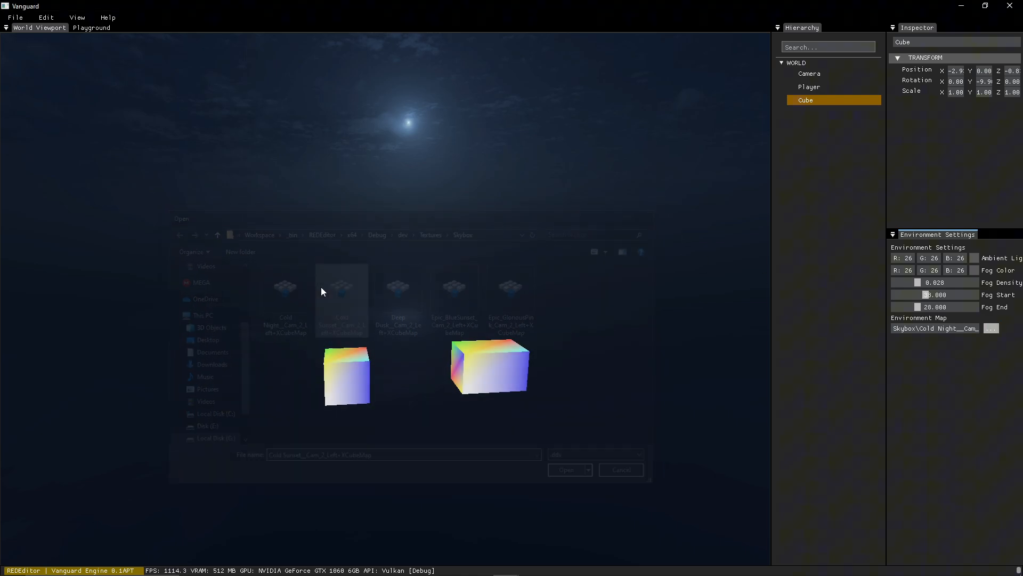
pyautogui.click(566, 469)
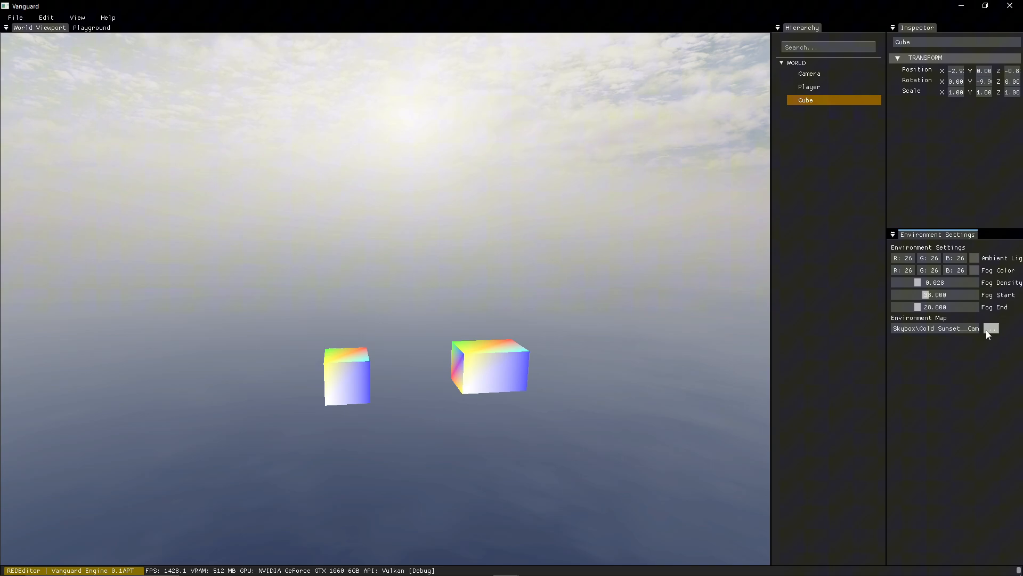
pyautogui.moveTo(375, 293)
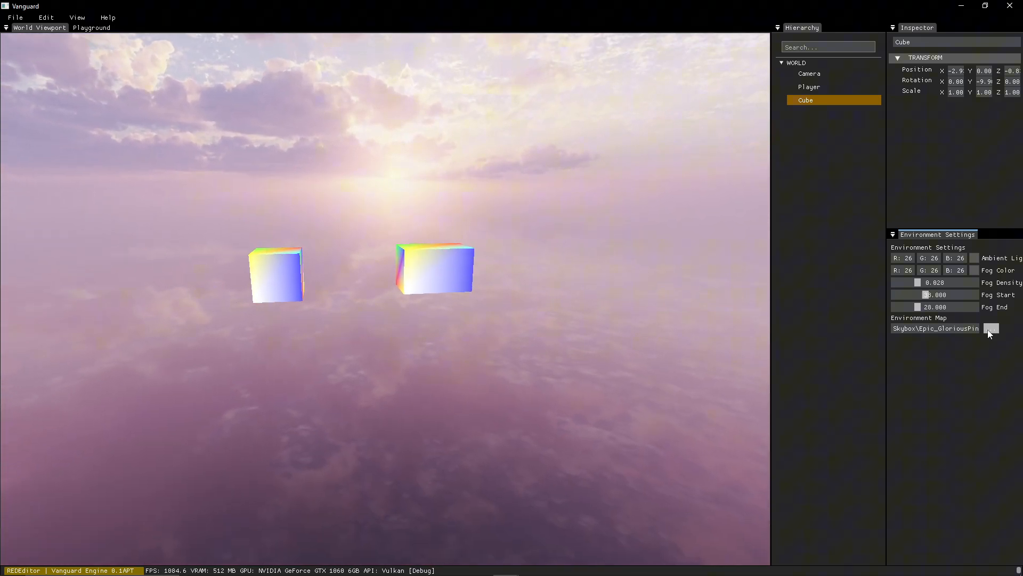
pyautogui.moveTo(462, 293)
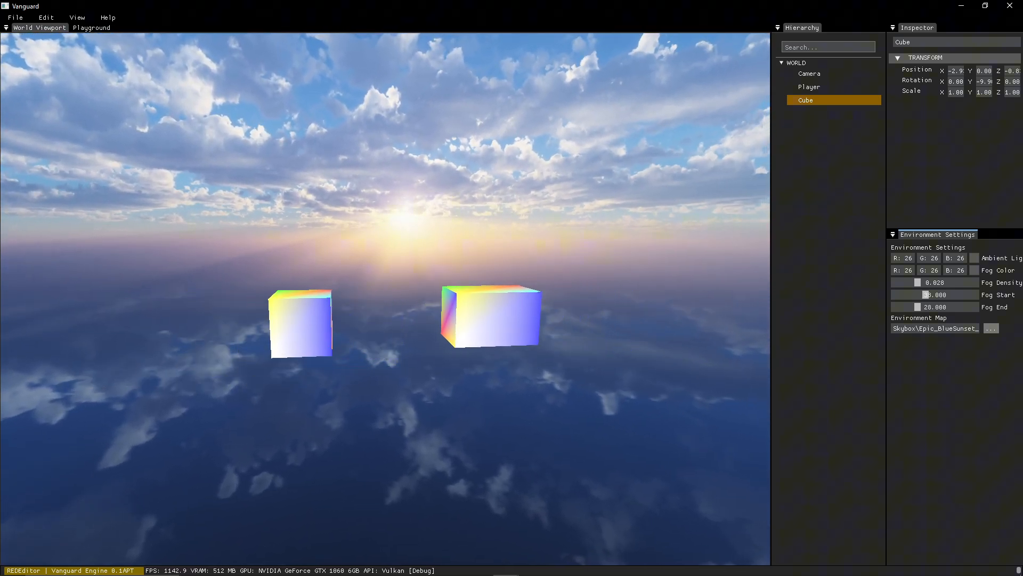
pyautogui.click(91, 27)
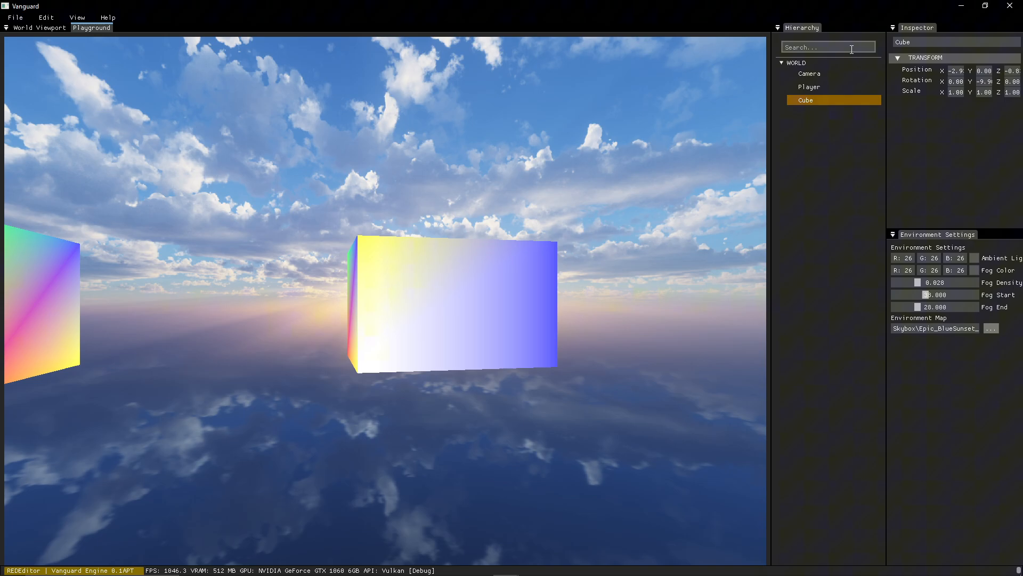
pyautogui.click(809, 73)
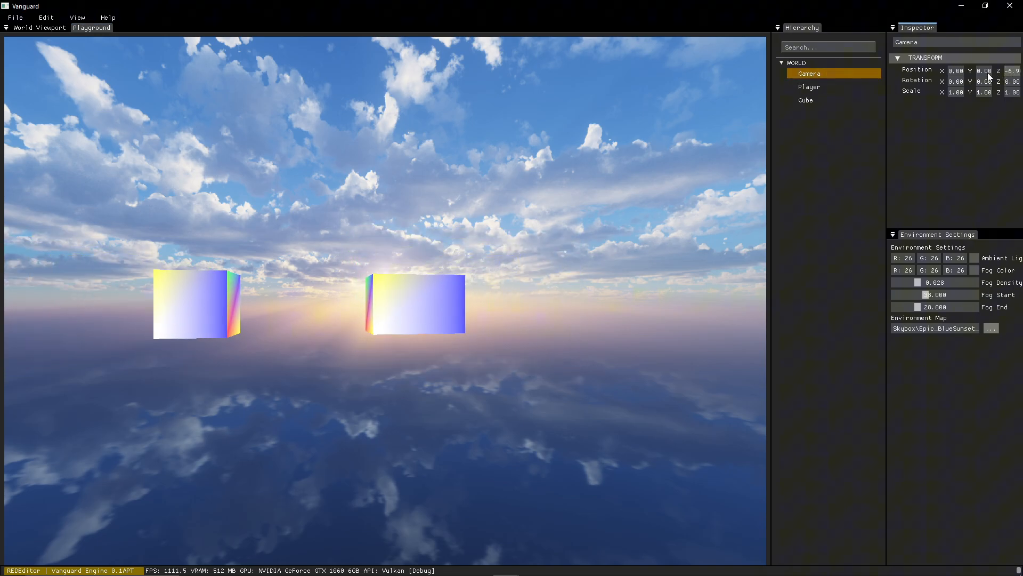